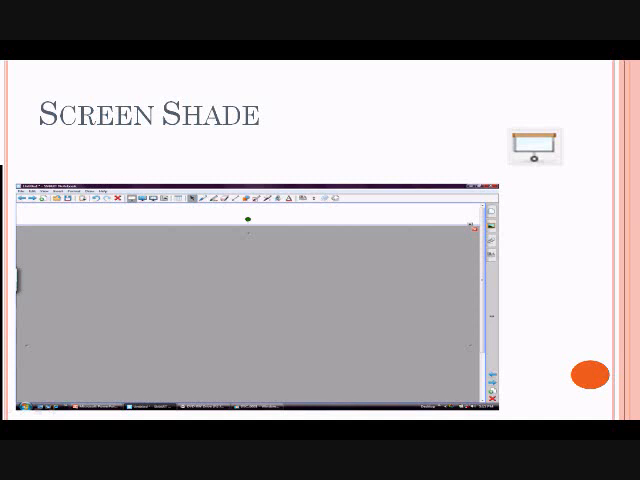
Advance from the Screen Shade slide to the Clear Page slide.
{"action": "key", "text": "right"}
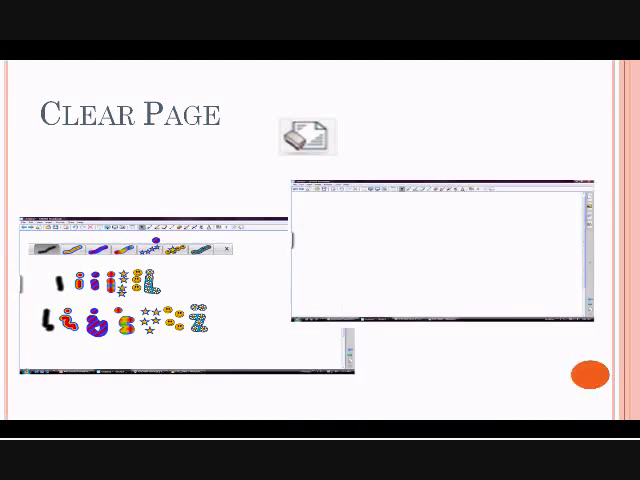
Advance the slideshow to the Page Sorter Tab slide.
{"action": "key", "text": "right"}
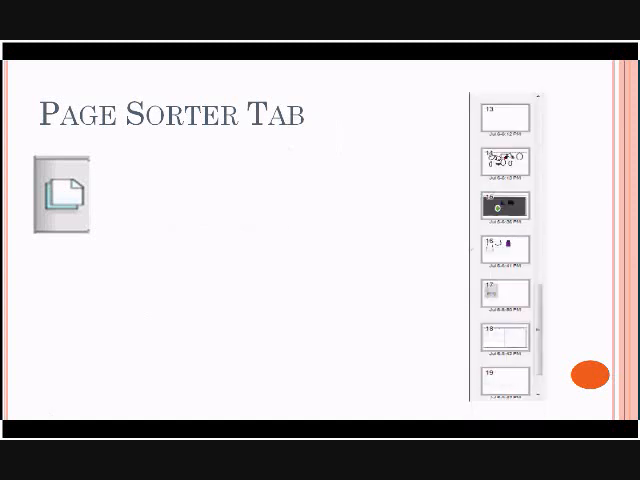